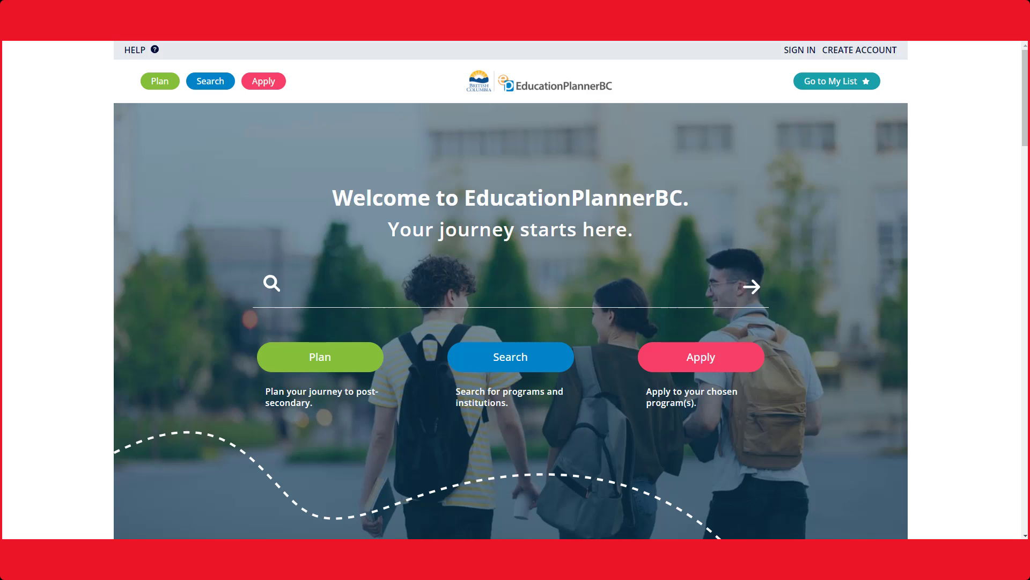
mouse_move(859, 50)
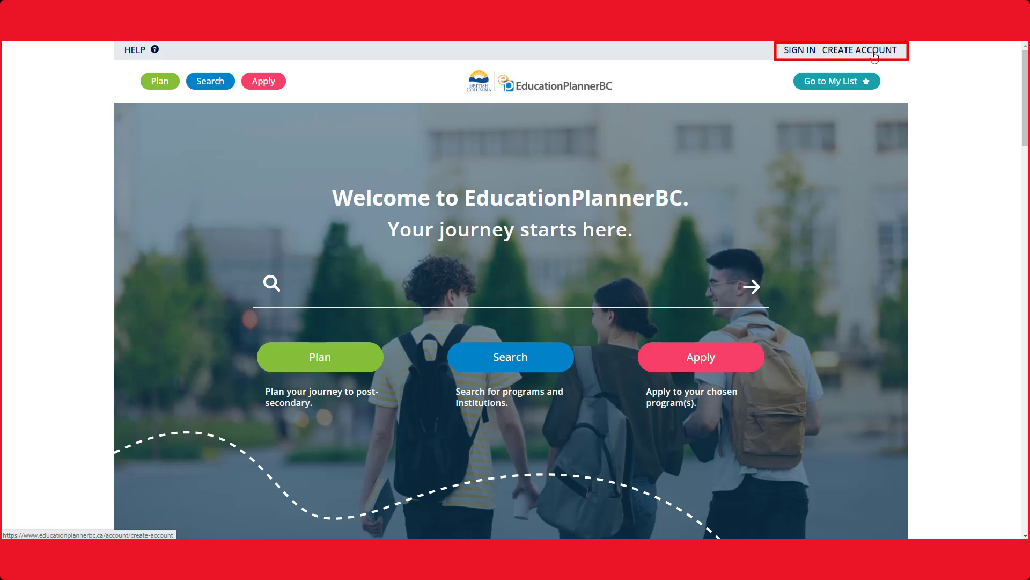
- Sign in with the saved email and password to reach the Apply profile page
left_click(799, 51)
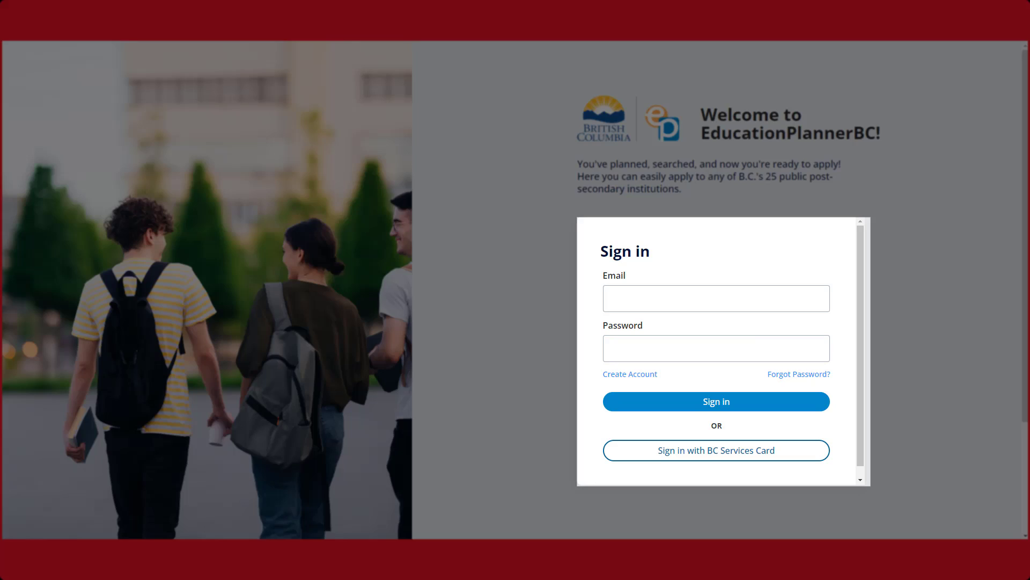
left_click(716, 401)
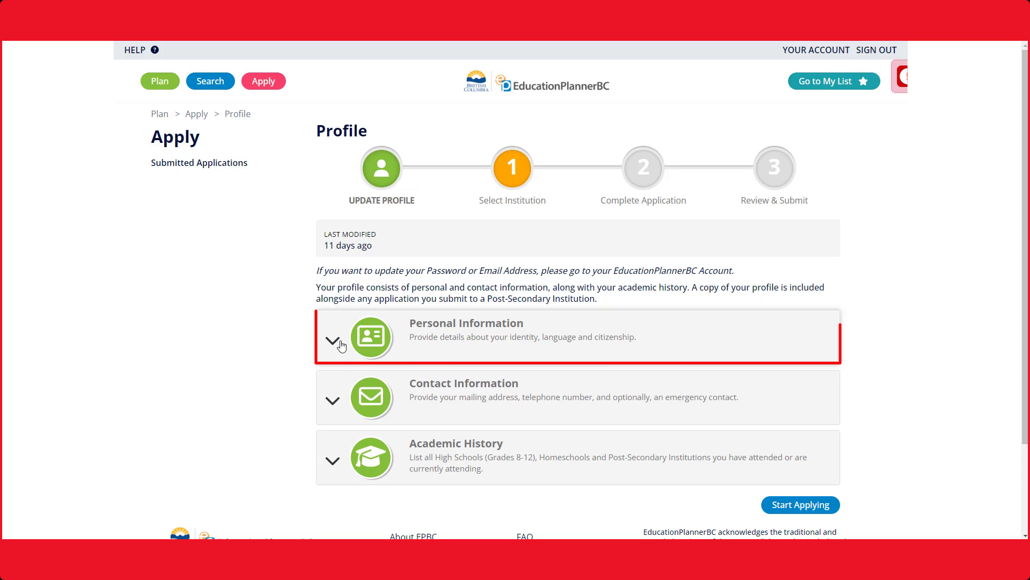
left_click(333, 337)
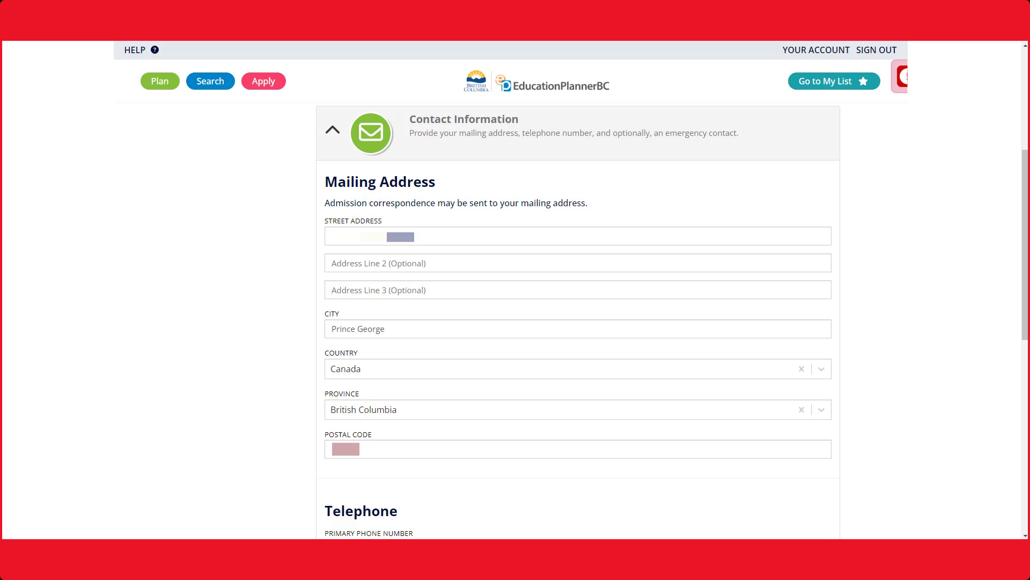
- Review telephone and emergency contact details, then expand Academic History
scroll("down", 3)
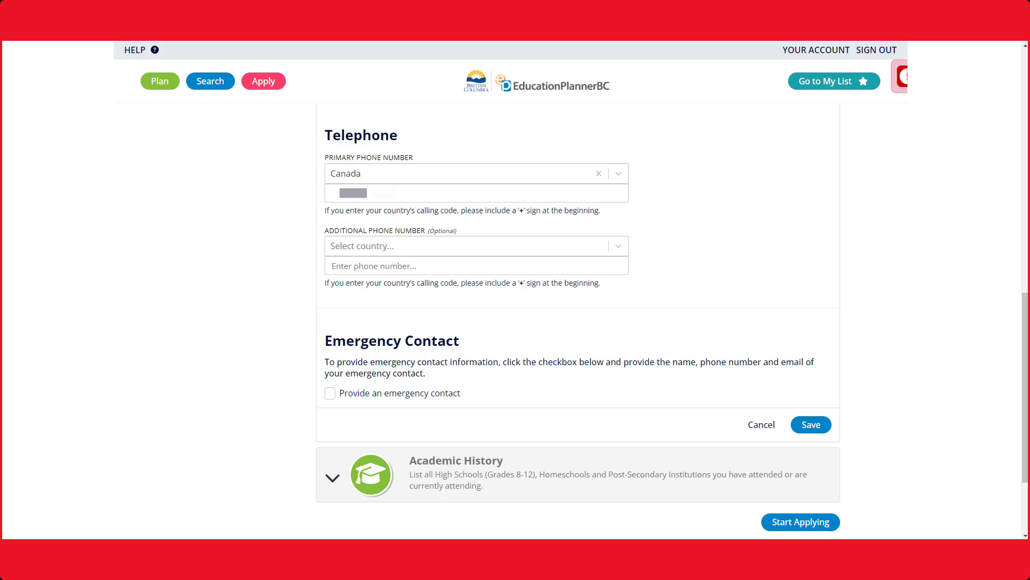
left_click(333, 476)
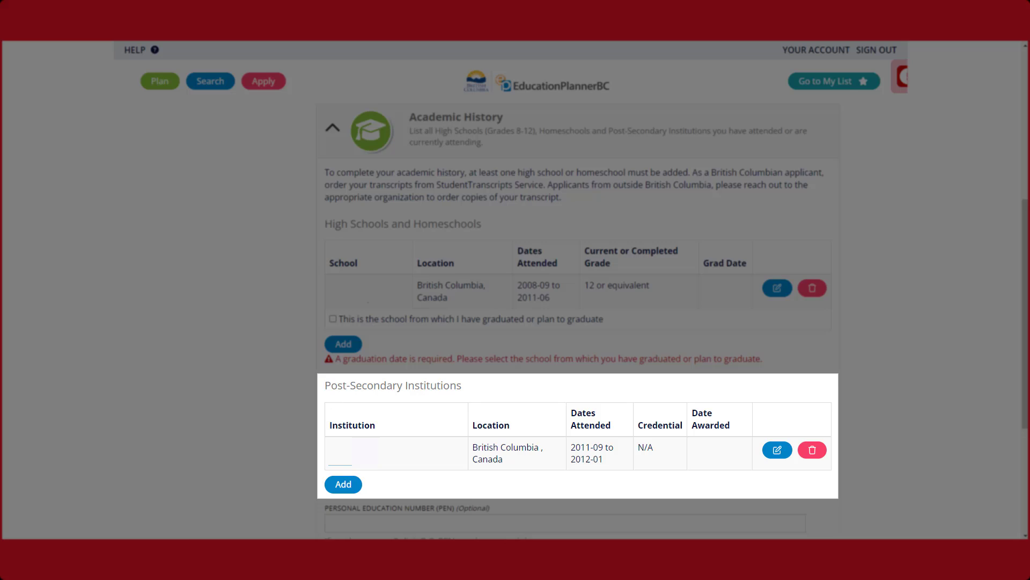
- Look through the high school and post-secondary entries in Academic History
scroll("down", 3)
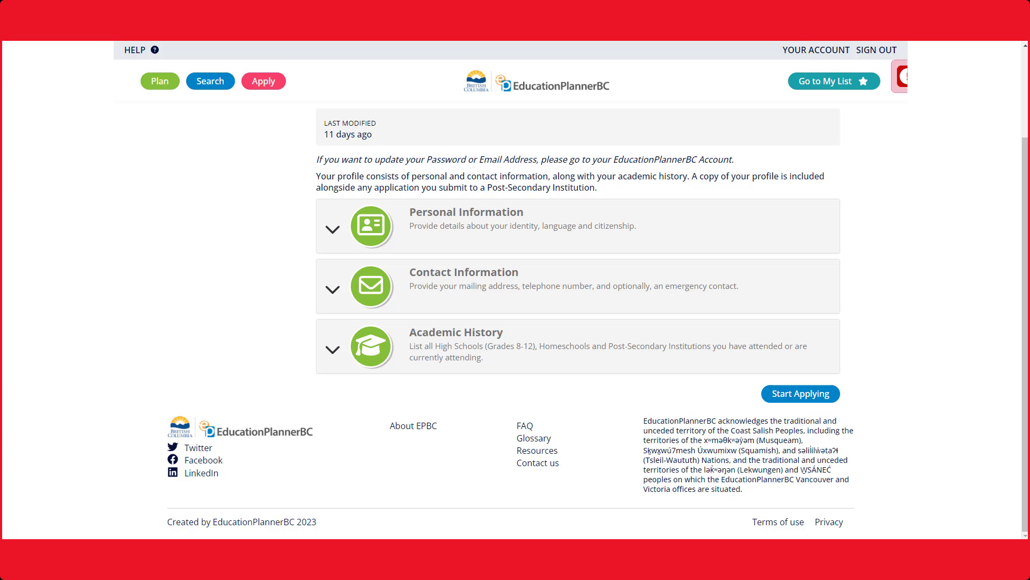
mouse_move(800, 393)
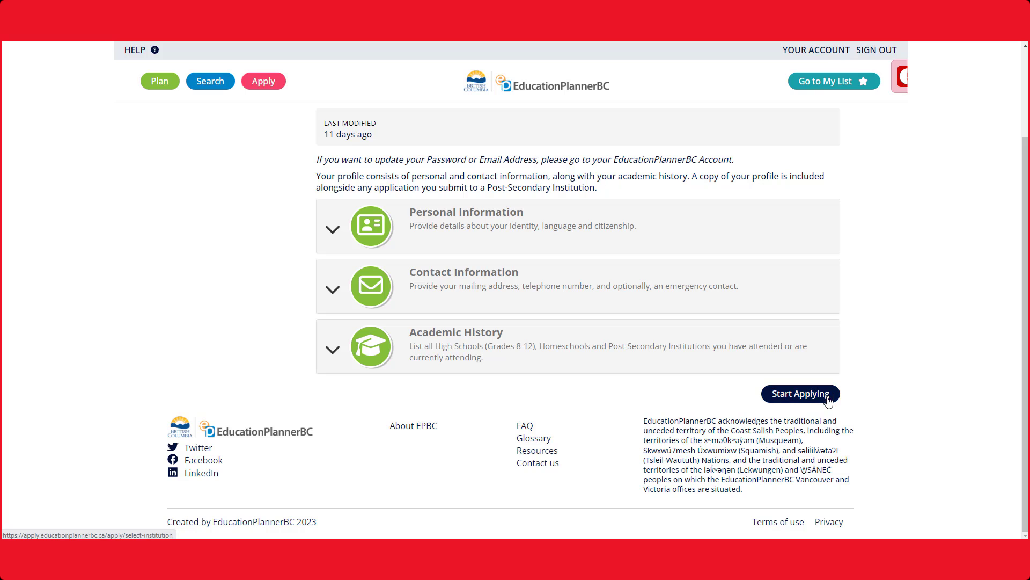
- Start a new application and choose College of New Caledonia as the institution
left_click(800, 393)
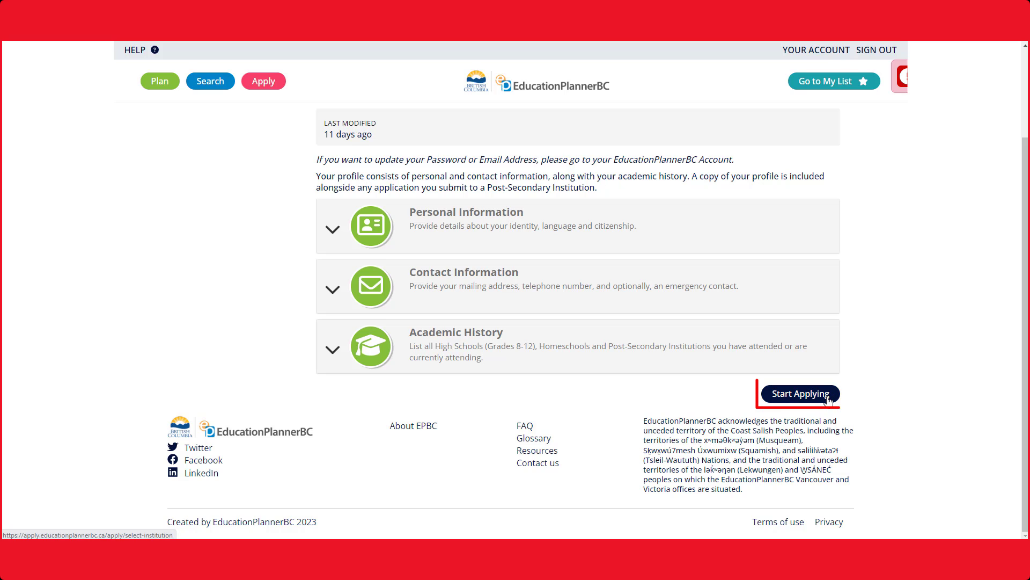
left_click(798, 393)
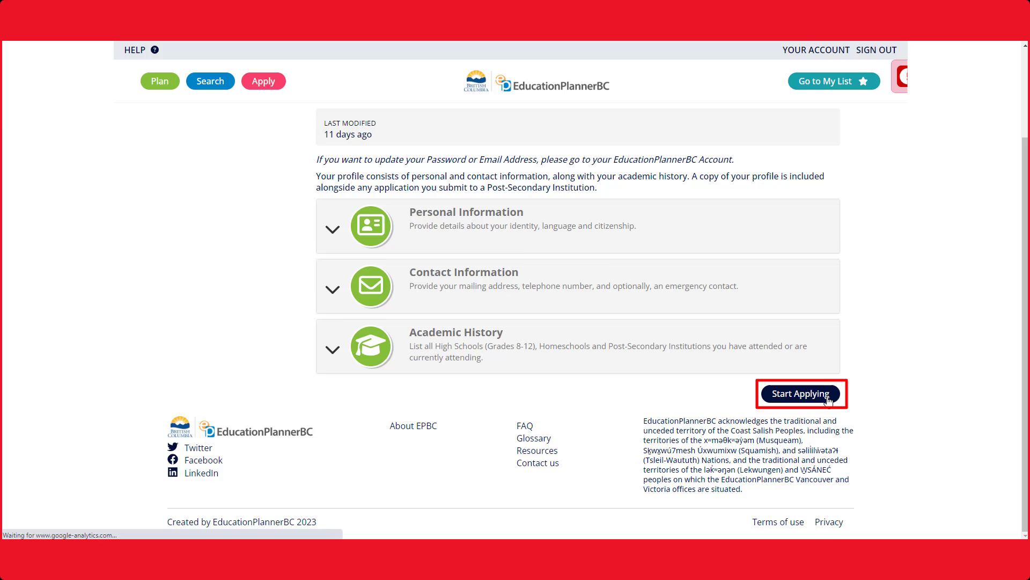
left_click(798, 394)
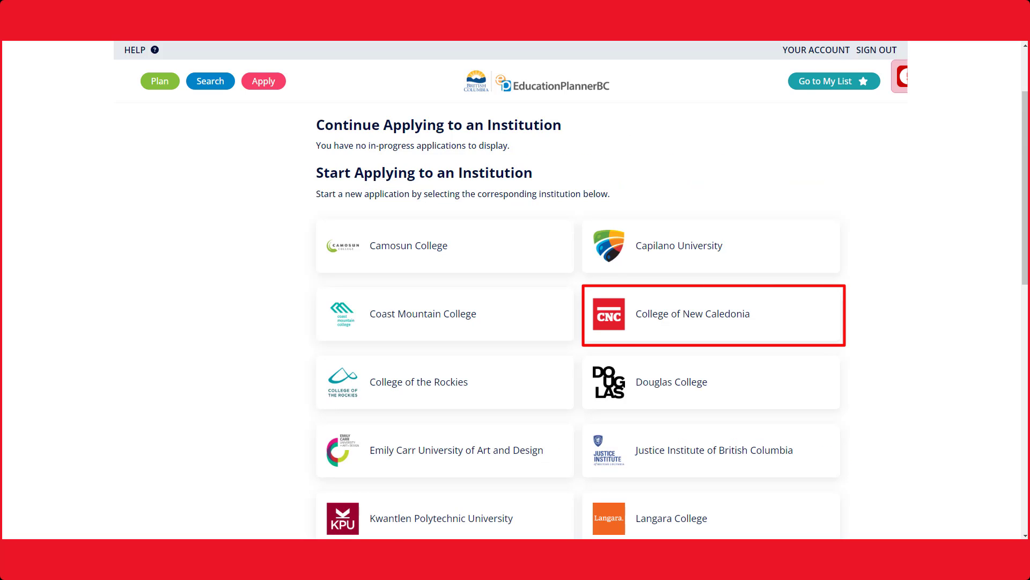
left_click(709, 315)
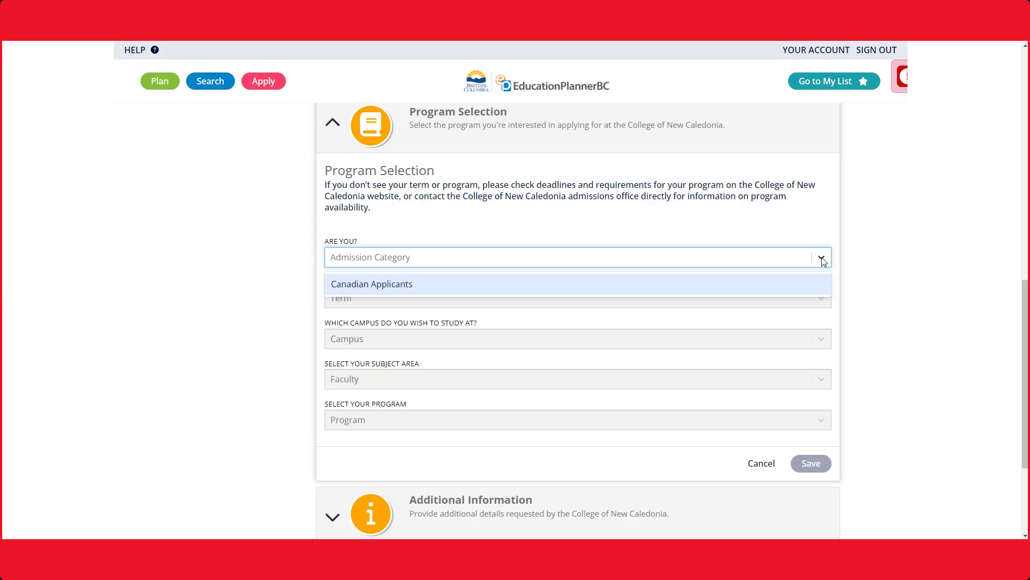
- Choose Canadian Applicants, the 2024 Aug/Sep to Dec term and Prince George (Main) campus
left_click(372, 283)
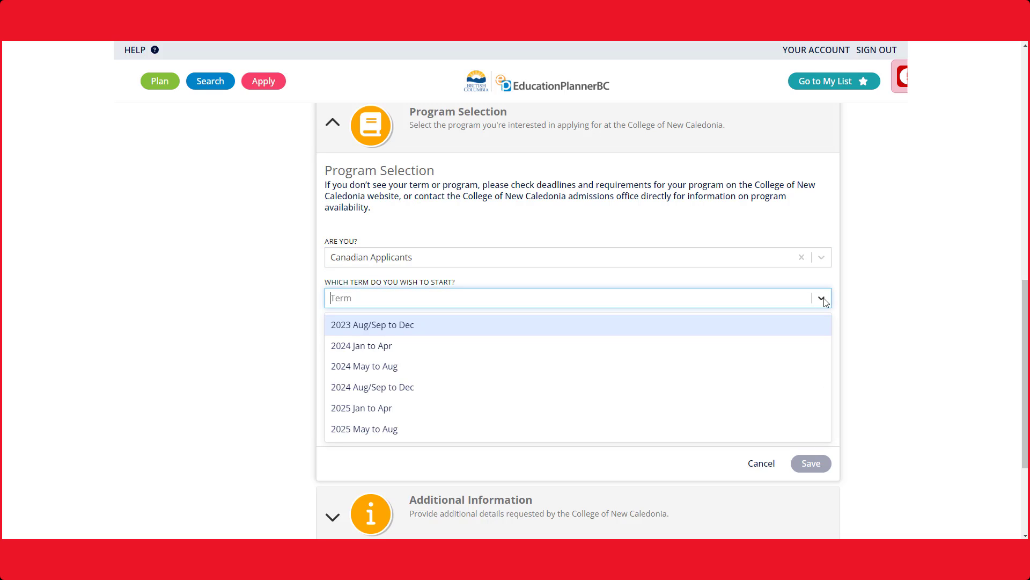
left_click(372, 386)
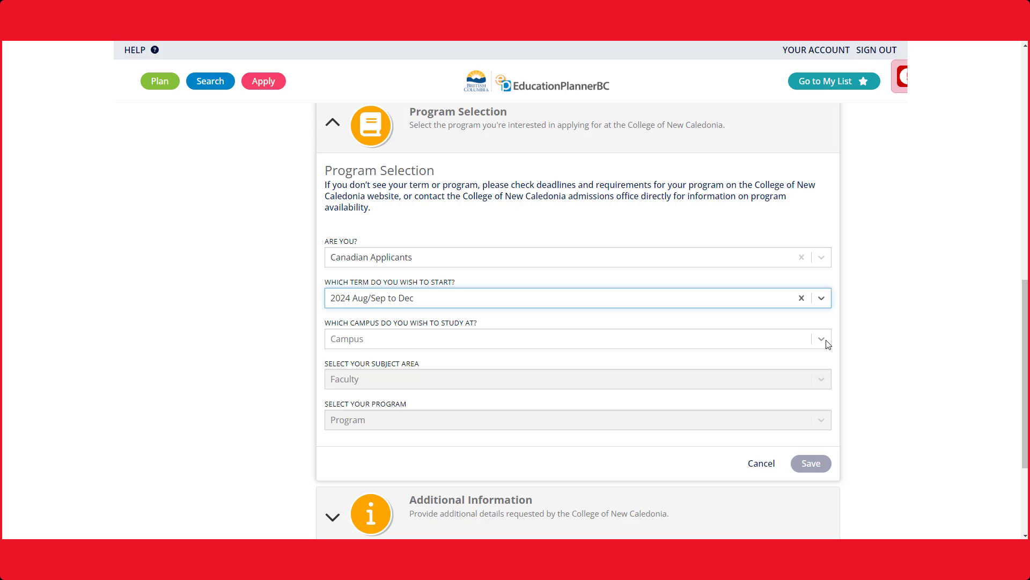
left_click(820, 338)
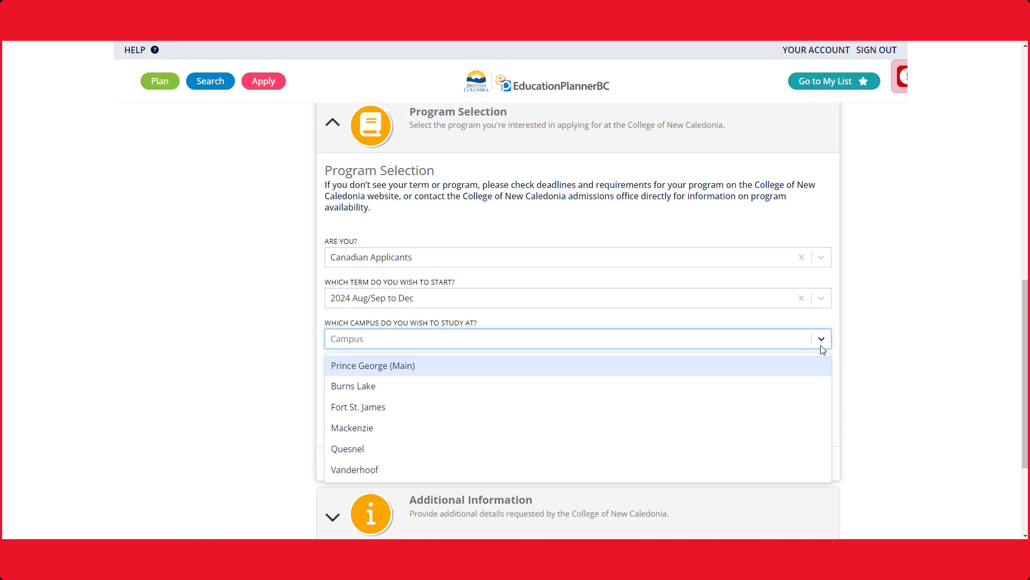
left_click(373, 365)
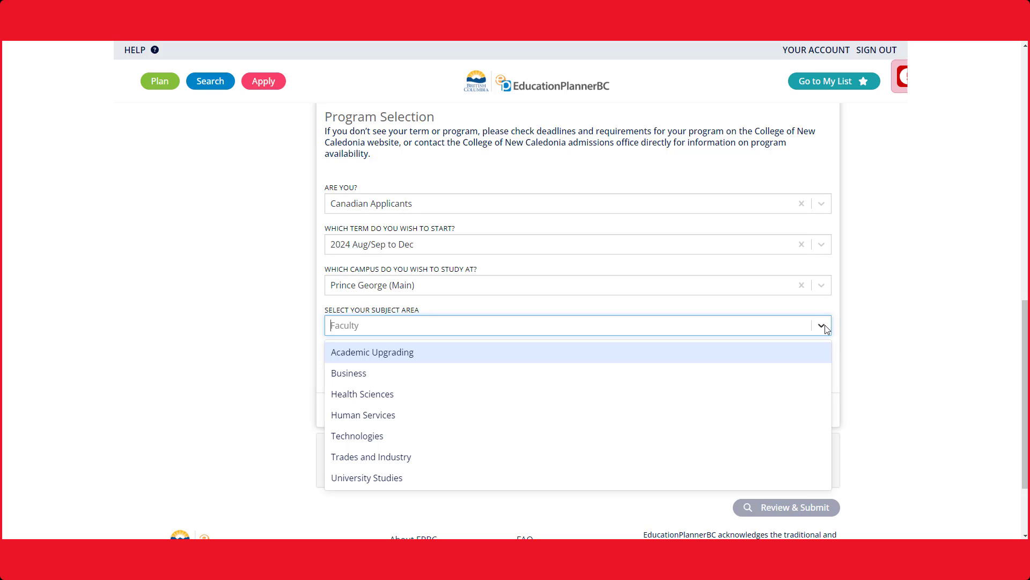
mouse_move(798, 397)
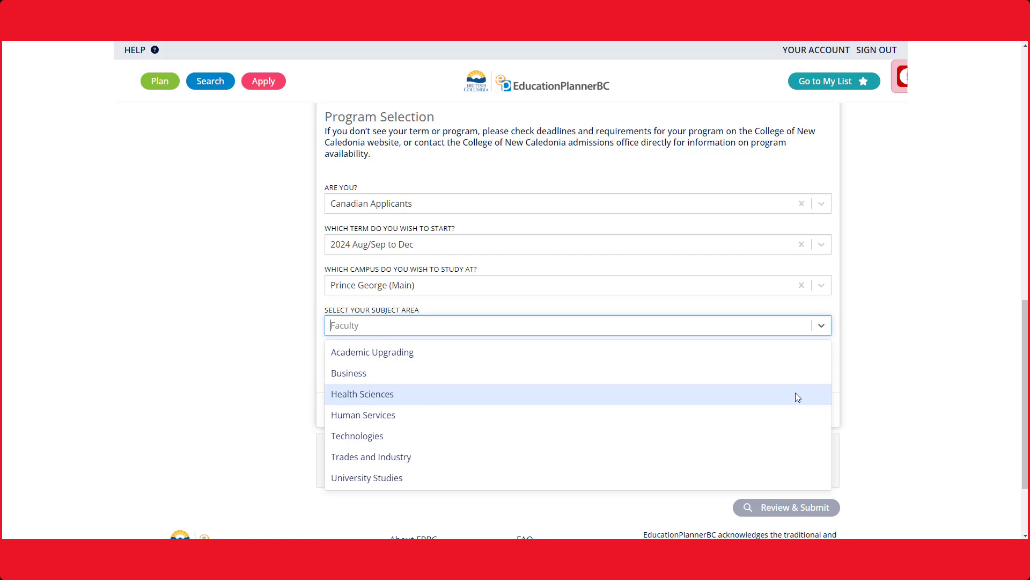
- Choose Health Sciences, Practical Nursing and save the program selection
left_click(361, 394)
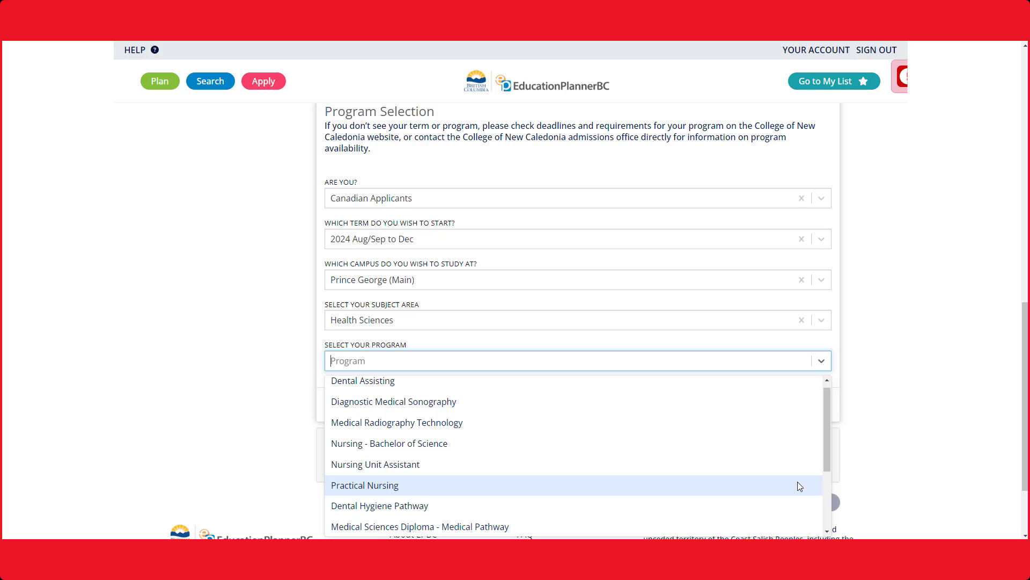
left_click(365, 485)
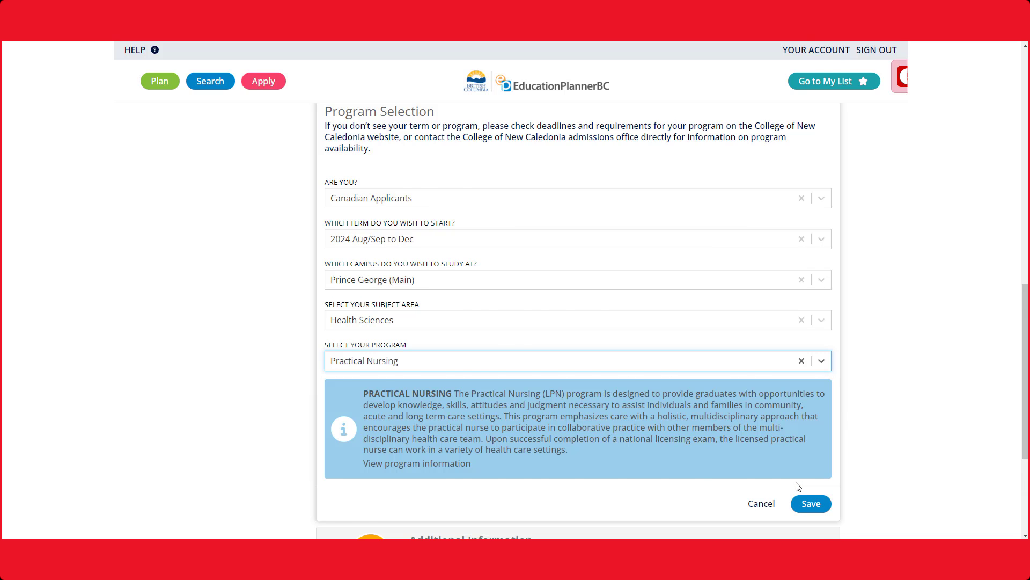
left_click(810, 504)
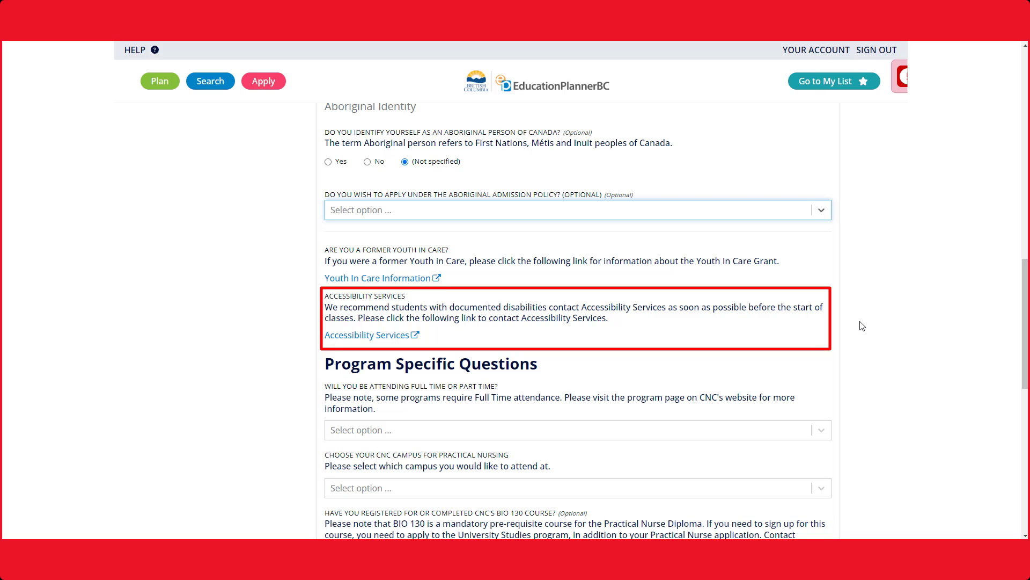
- Answer the Full-Time/Part-Time attendance question among the additional information fields
left_click(577, 189)
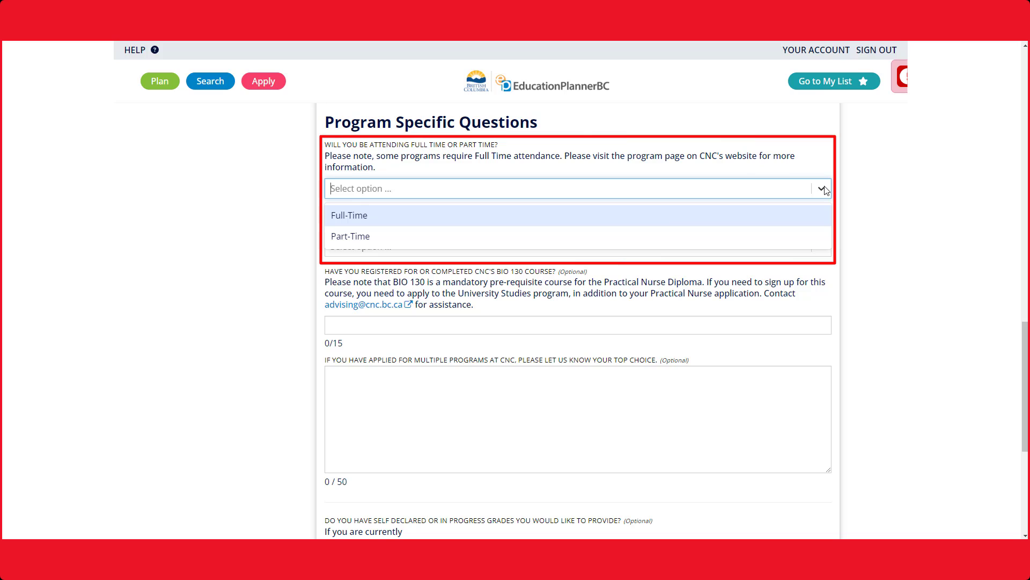
scroll("down", 3)
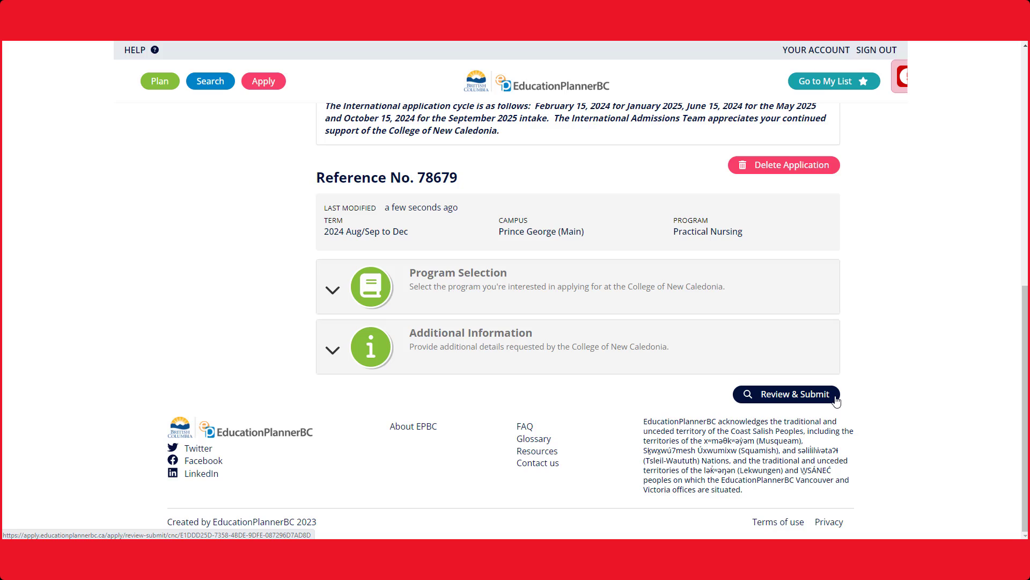
- Review the fee and consents, then submit the College of New Caledonia application
left_click(787, 394)
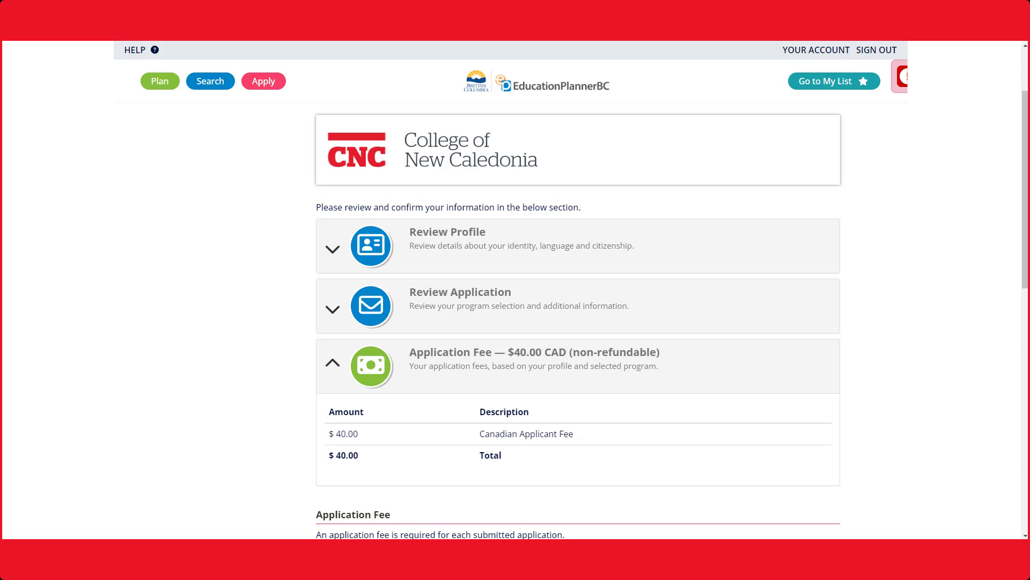
scroll("down", 3)
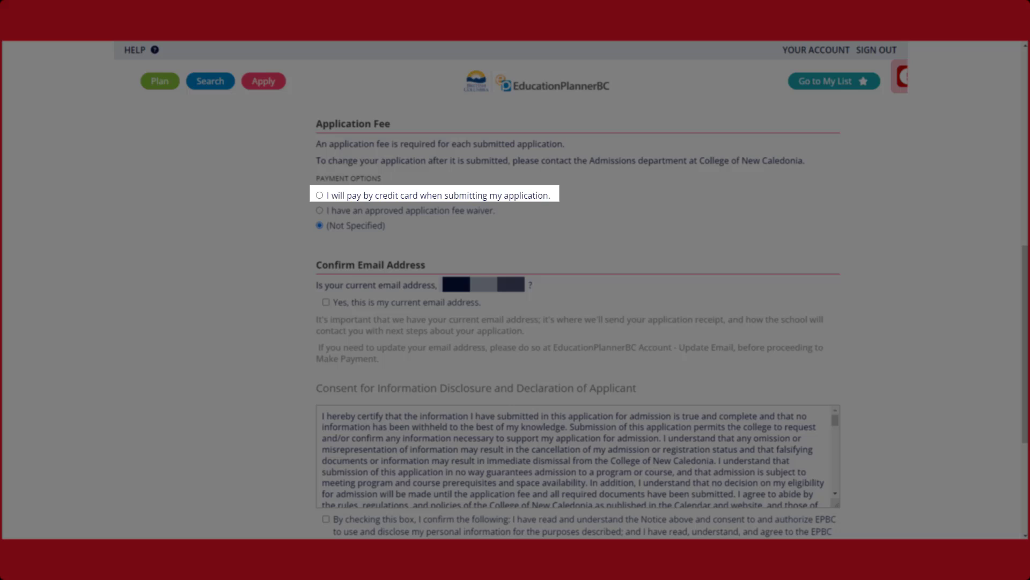
mouse_move(407, 211)
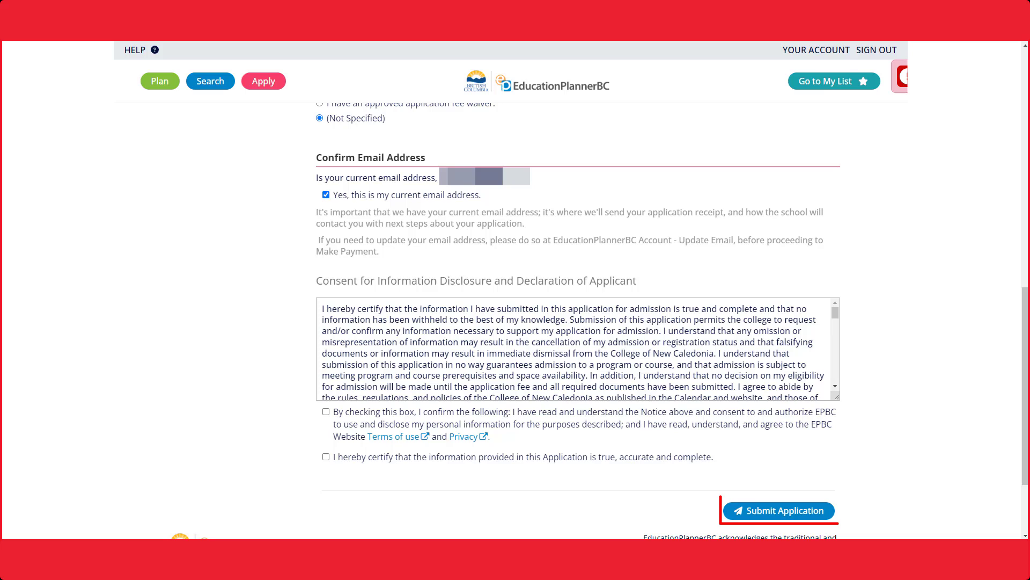
left_click(778, 511)
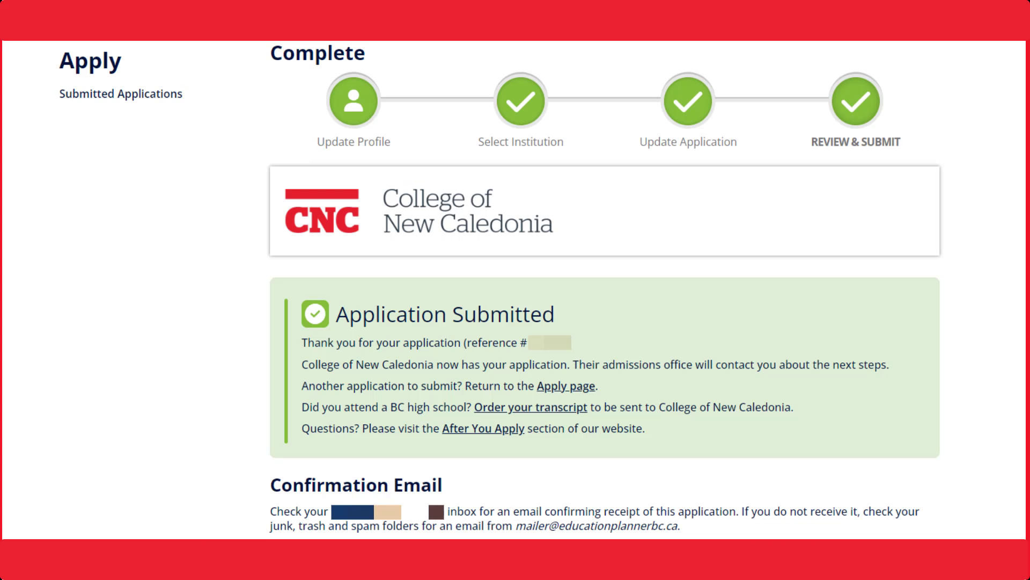